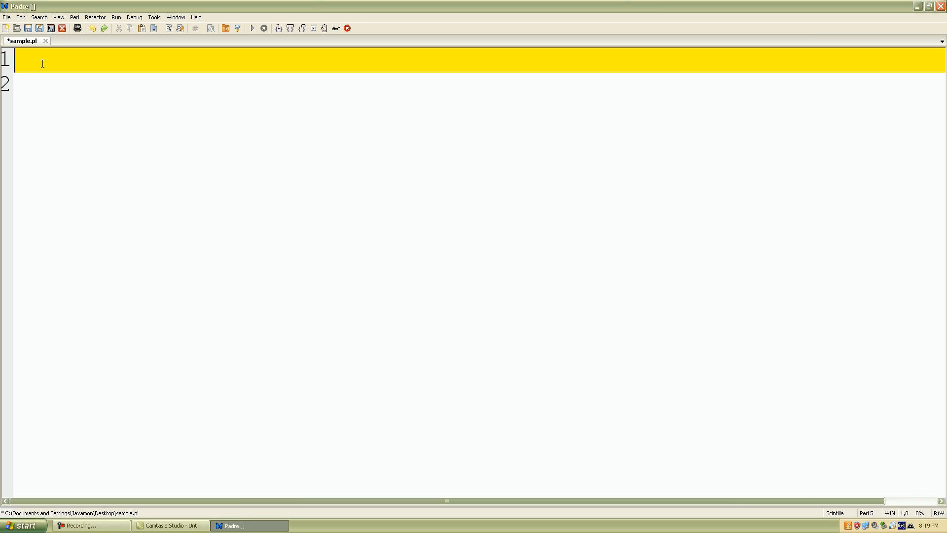
# Write the skeleton of line 1: $user_input = <>; with empty angle brackets
pyautogui.write('$')
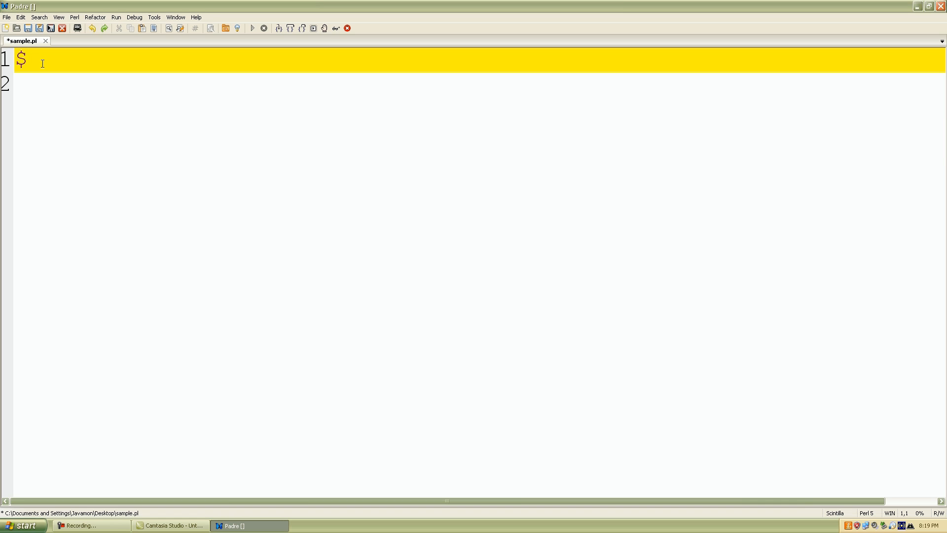
pyautogui.write('user_im')
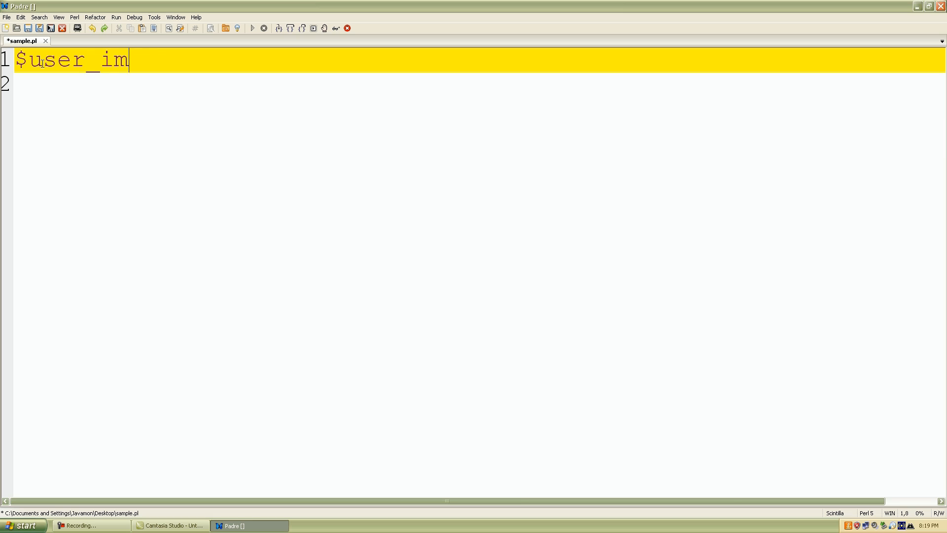
pyautogui.write('put')
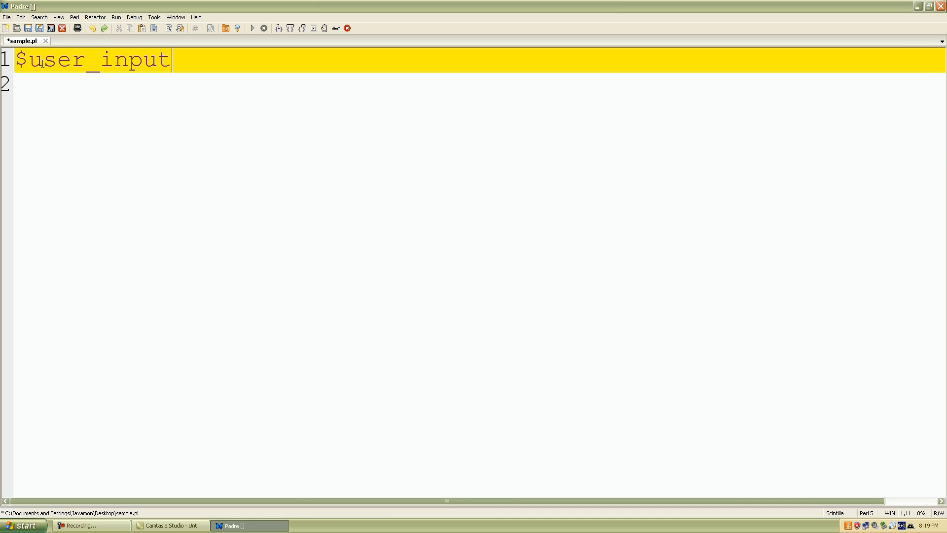
pyautogui.write('=')
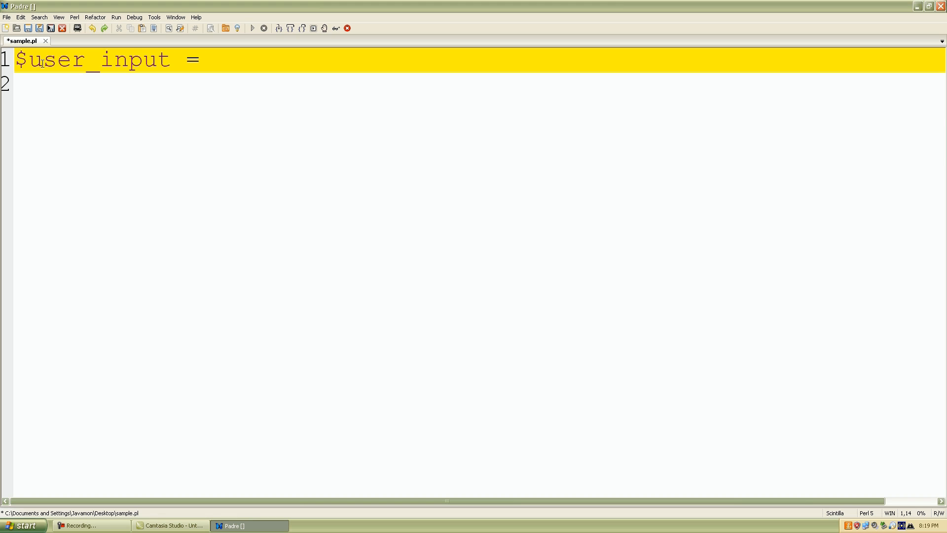
pyautogui.write('<>')
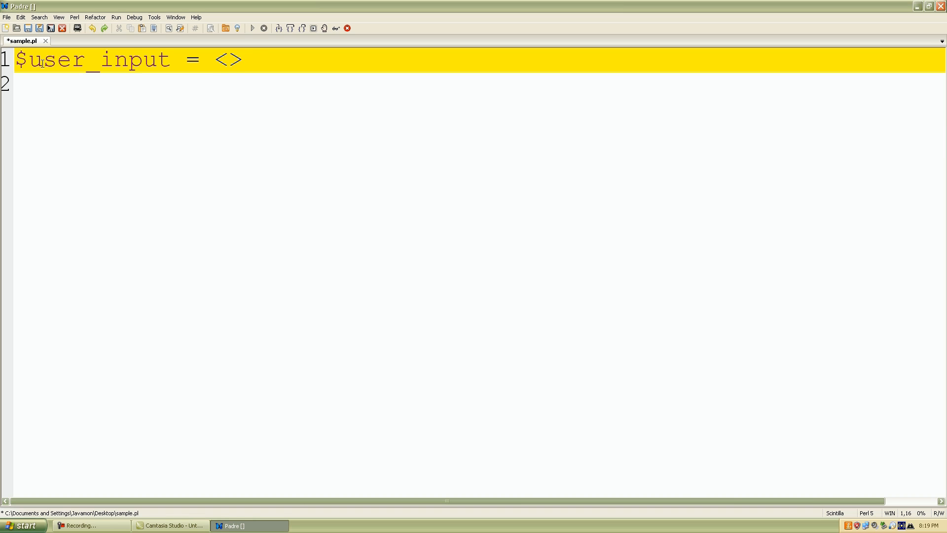
pyautogui.write(';')
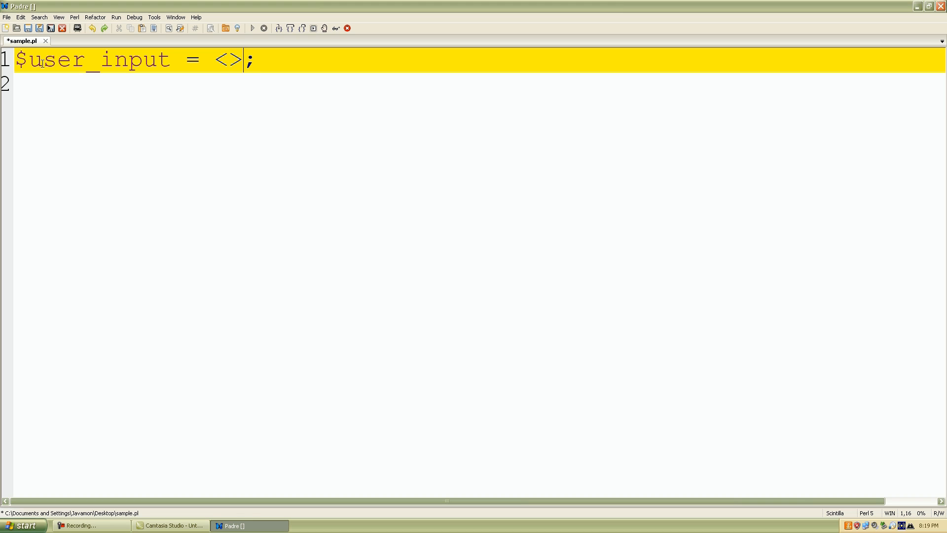
# Fill the angle brackets with STDIN so line 1 reads $user_input = <STDIN>;
pyautogui.press('Left')
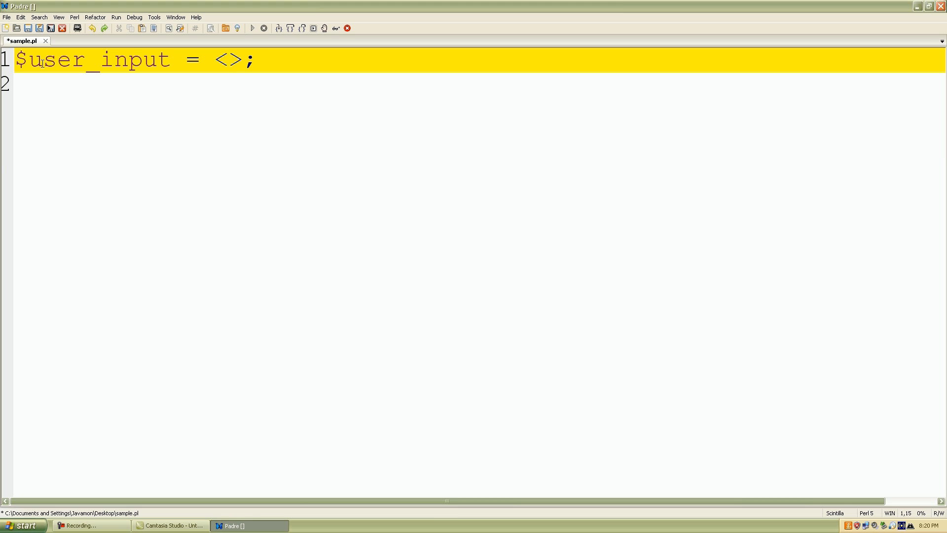
pyautogui.write('STDIN')
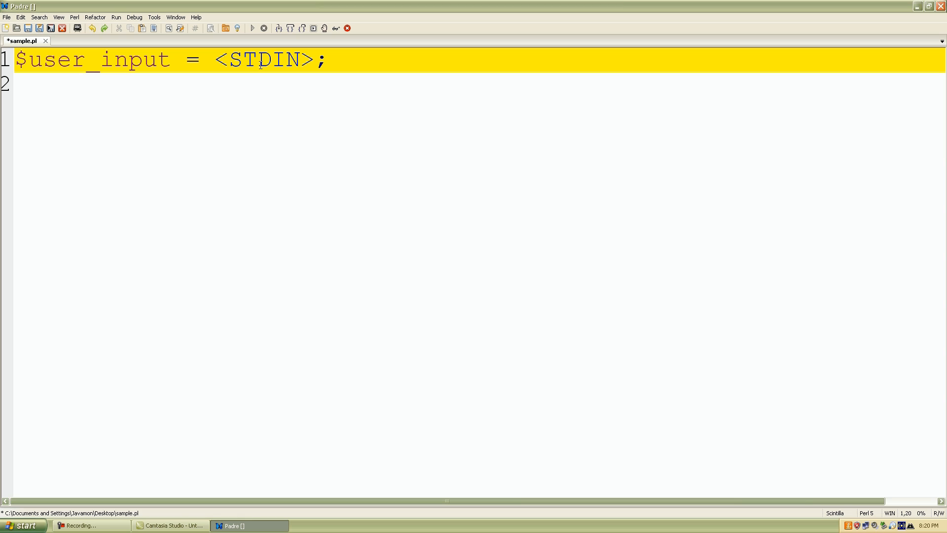
pyautogui.doubleClick(262, 60)
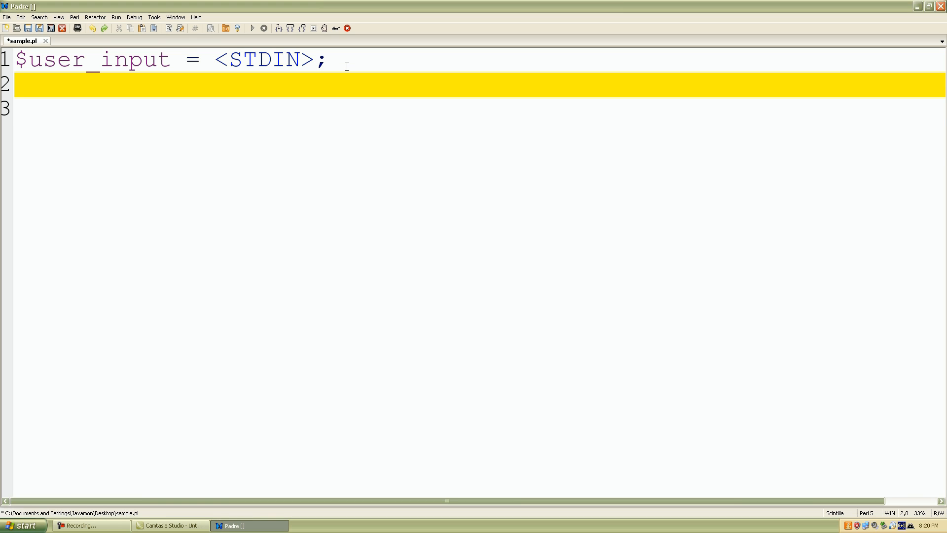
# Write print($user_input); on line 2, correcting a mistyped uppercase PRIN to lowercase print
pyautogui.write('PRIN')
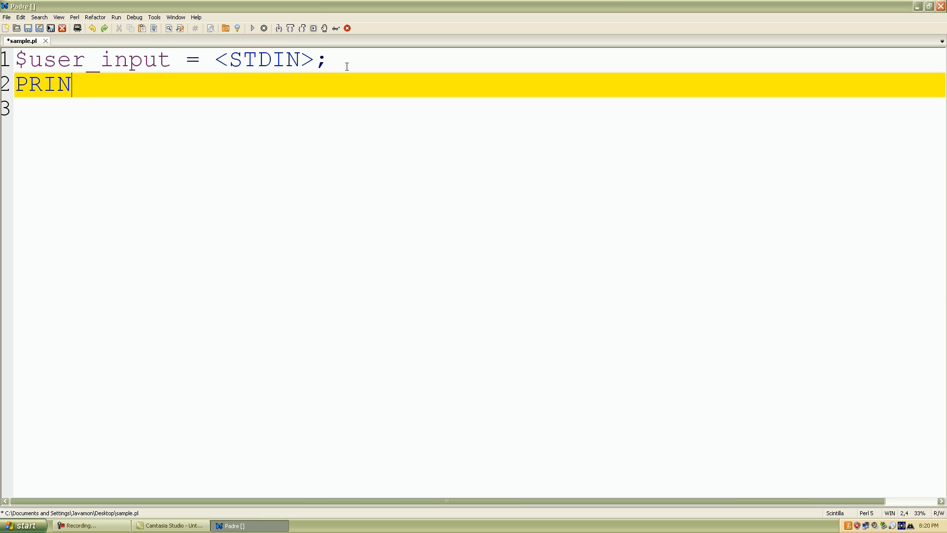
pyautogui.press('BackSpace')
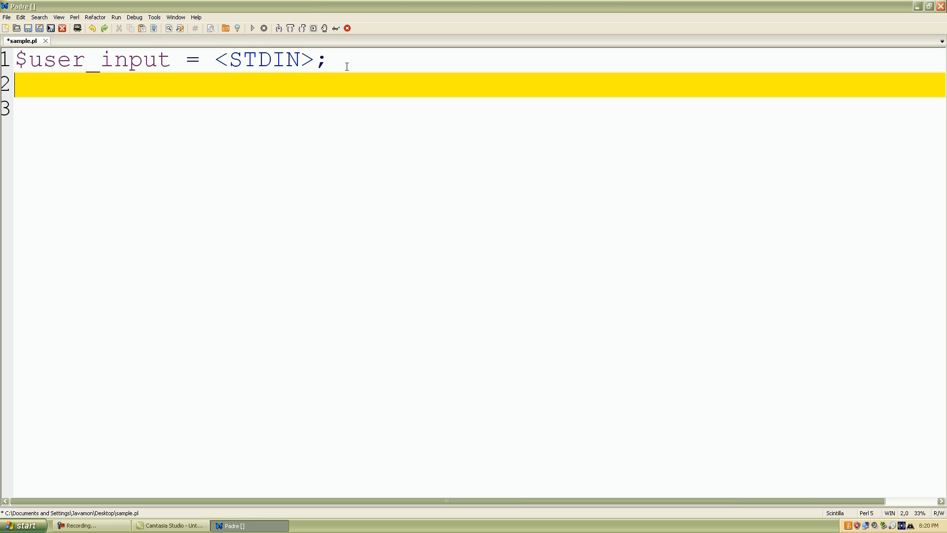
pyautogui.write('print')
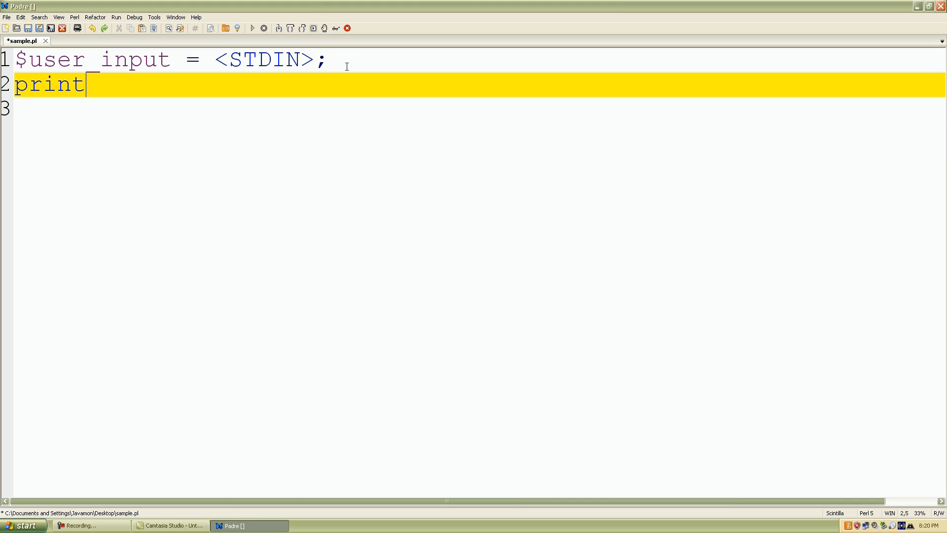
pyautogui.write('();')
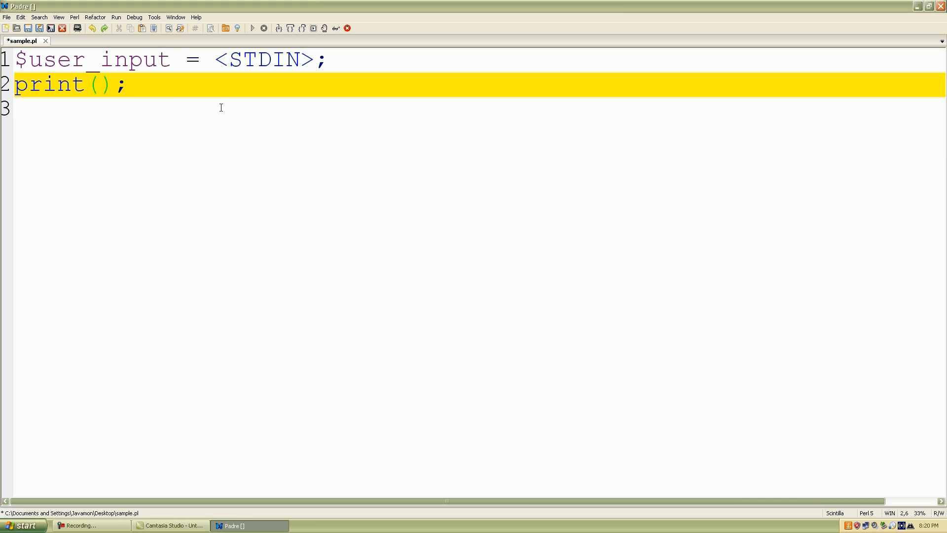
pyautogui.write('$user_input, "\\n\\n')
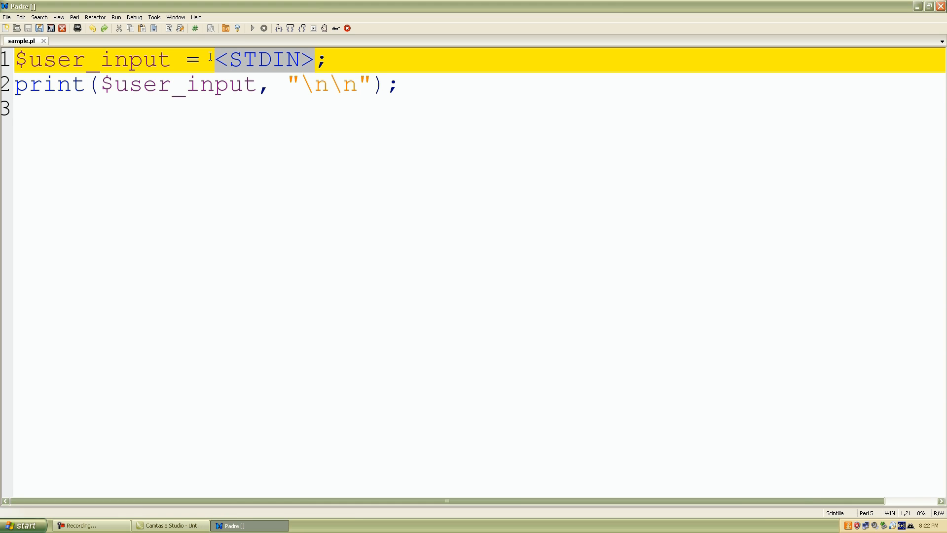
pyautogui.moveTo(171, 61)
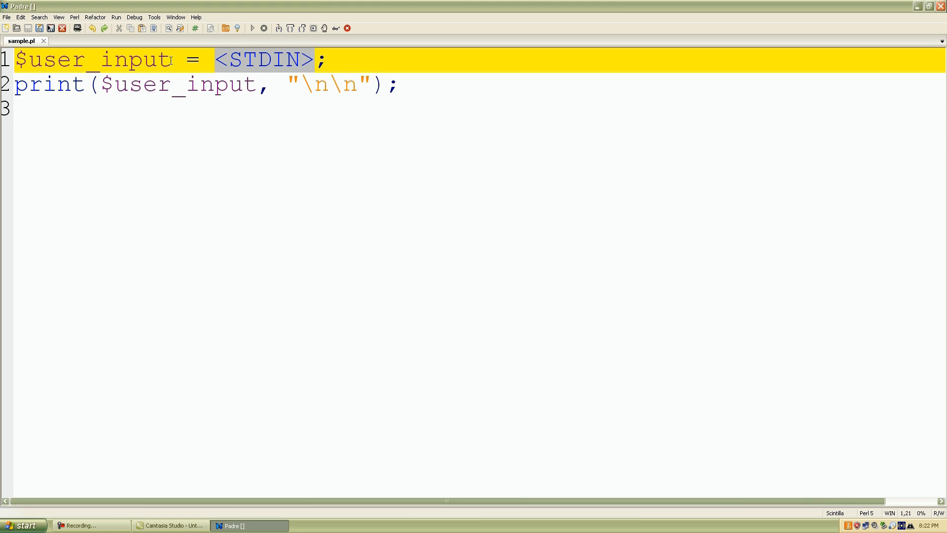
pyautogui.click(23, 59)
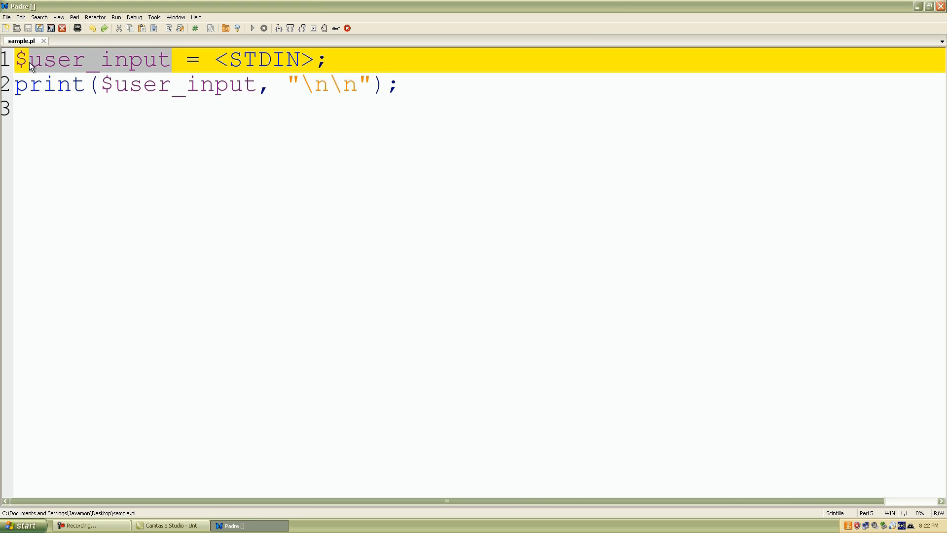
pyautogui.moveTo(149, 54)
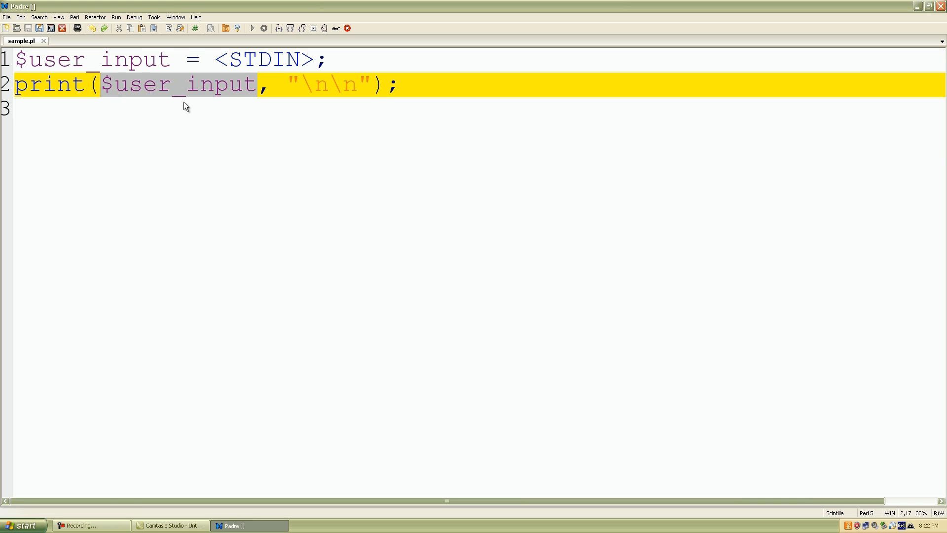
pyautogui.click(257, 84)
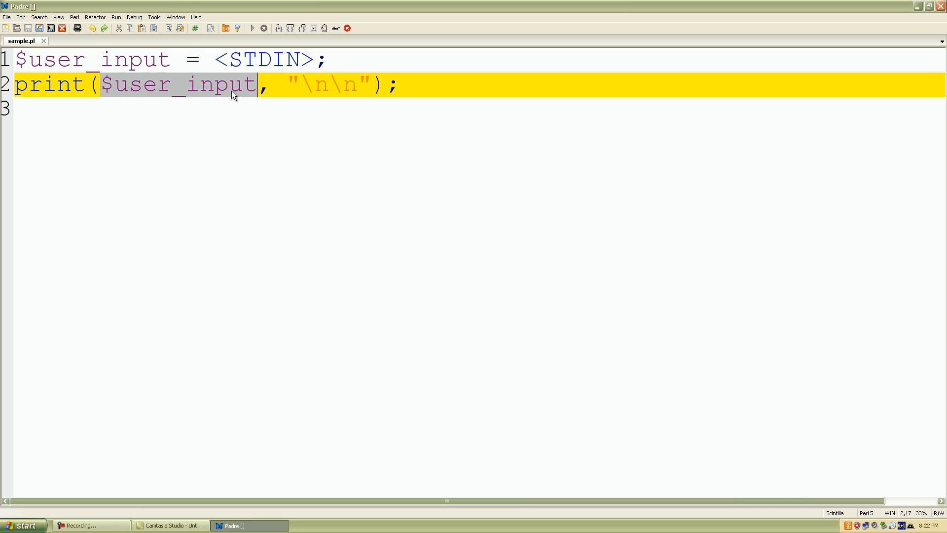